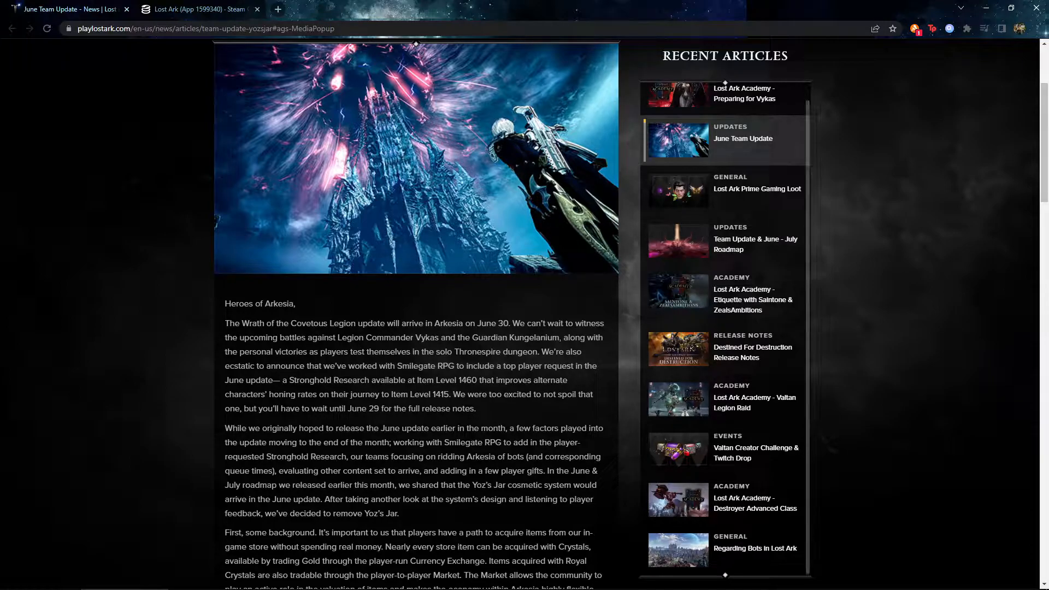
# Highlight the sentence about Stronghold Research at Item Level 1460 boosting alternate characters' honing.
pyautogui.moveTo(435, 351); pyautogui.dragTo(532, 351)
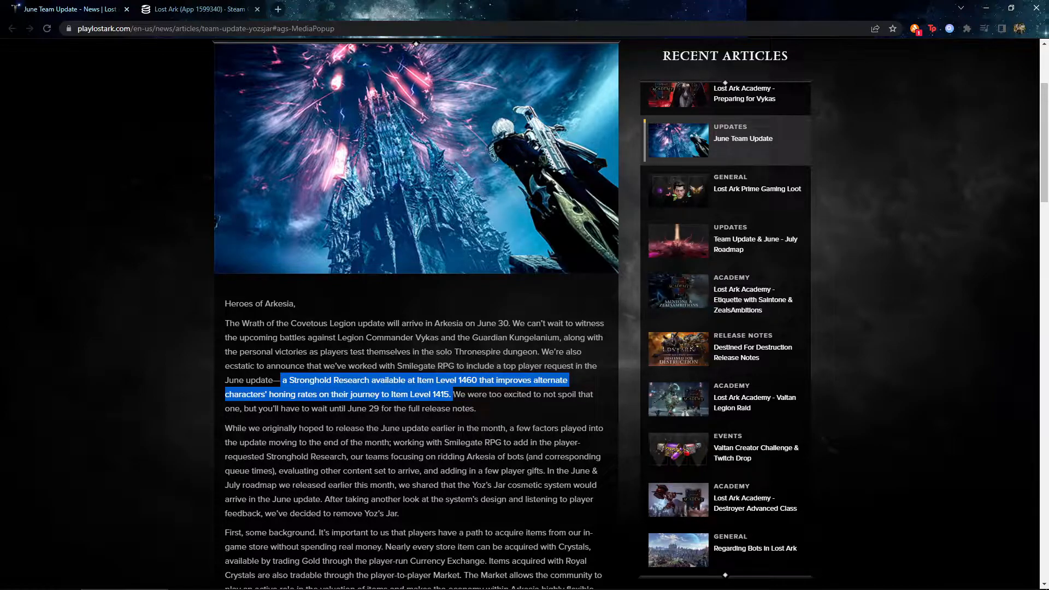
# Highlight the phrase 'our teams focusing on ridding Arkesia of bots' in the second paragraph.
pyautogui.scroll(-3)
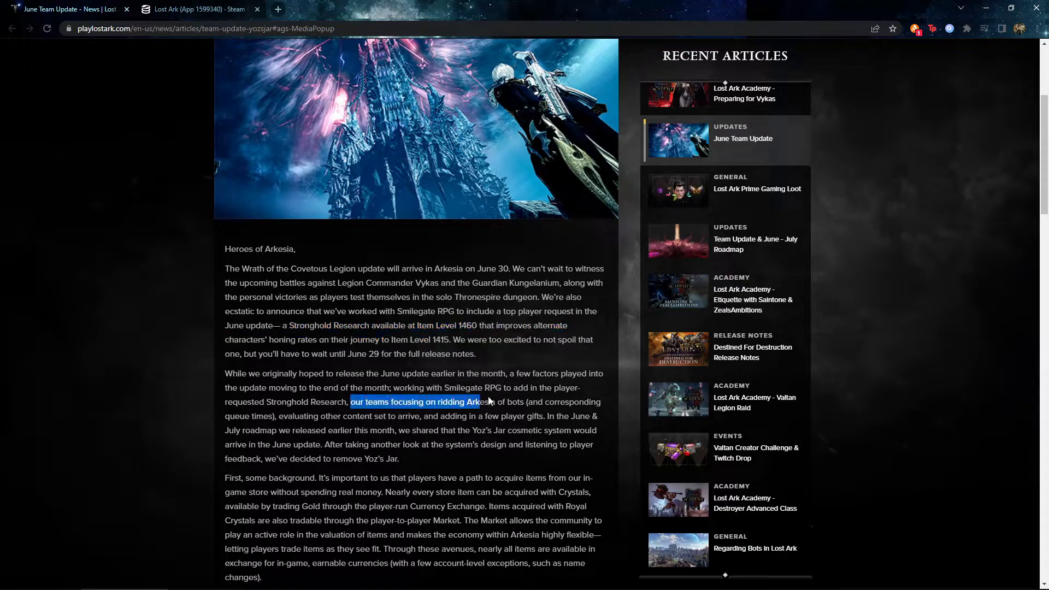
pyautogui.moveTo(480, 401); pyautogui.dragTo(526, 401)
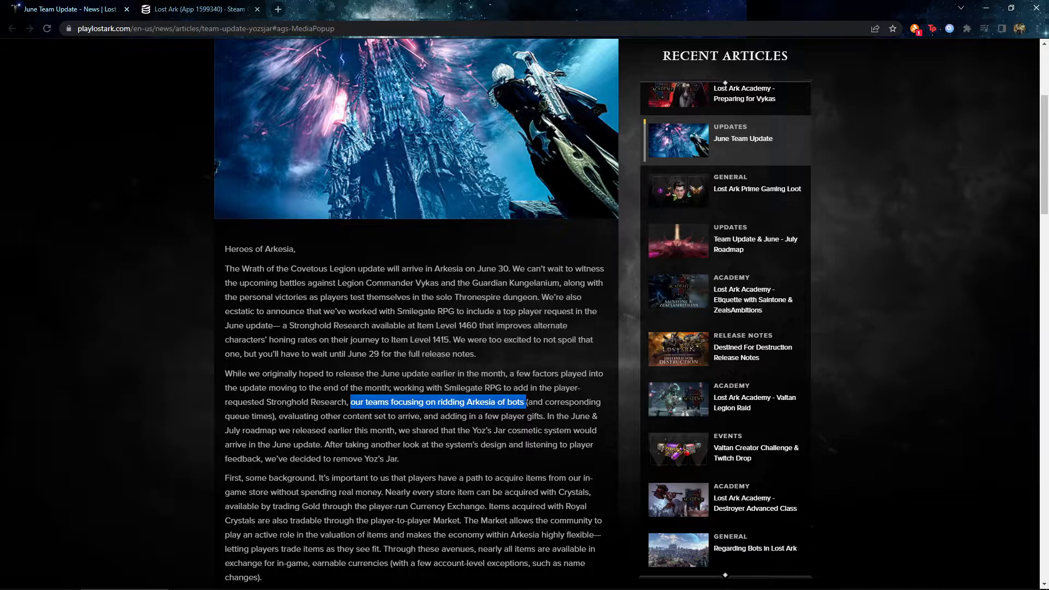
# Switch to the SteamDB tab and read Lost Ark's week-long player chart and hourly counts.
pyautogui.click(195, 8)
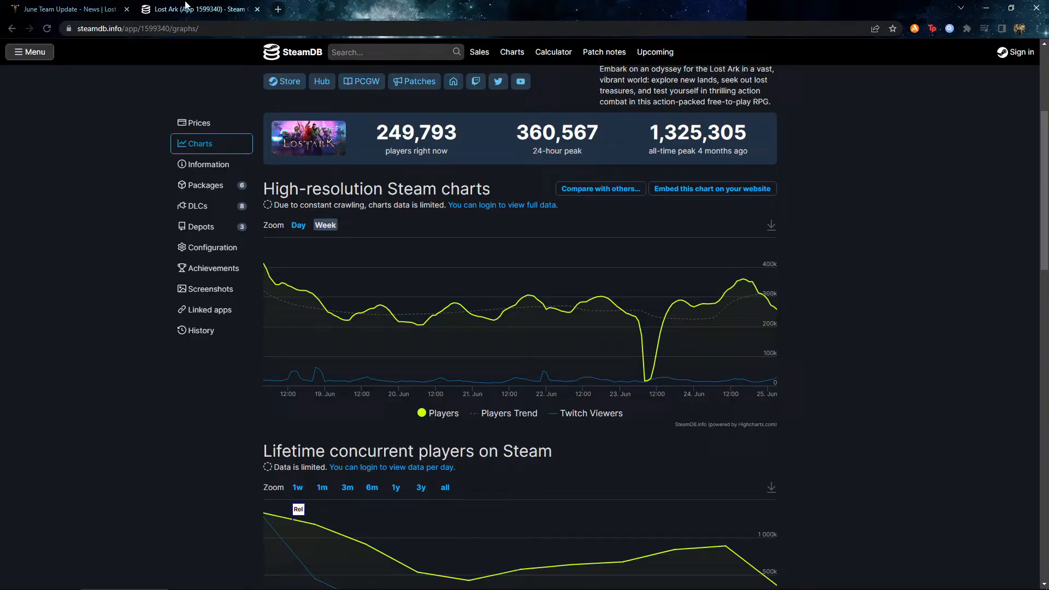
pyautogui.moveTo(269, 274)
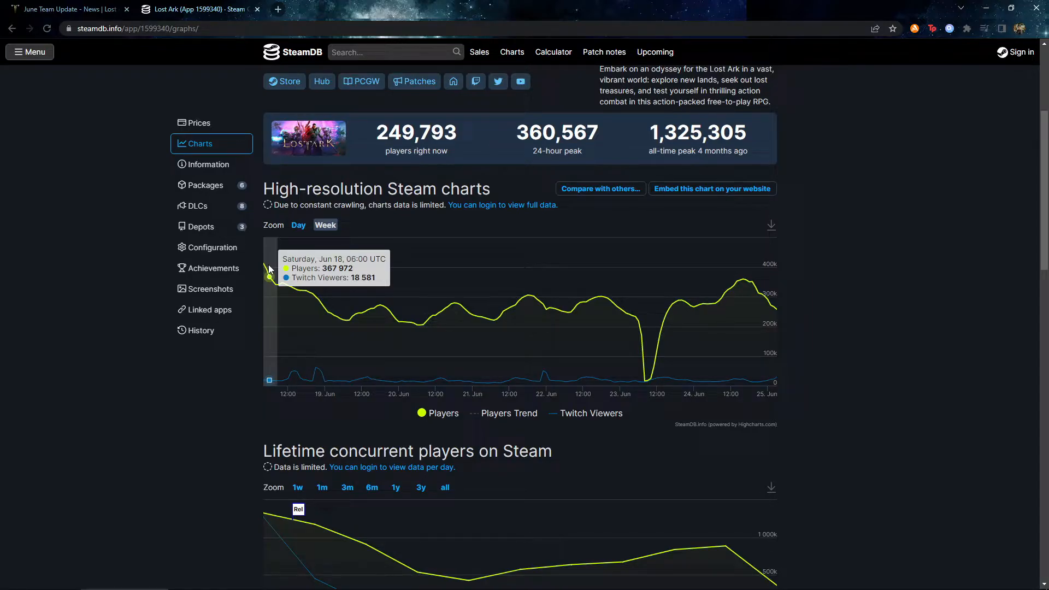
pyautogui.moveTo(383, 305)
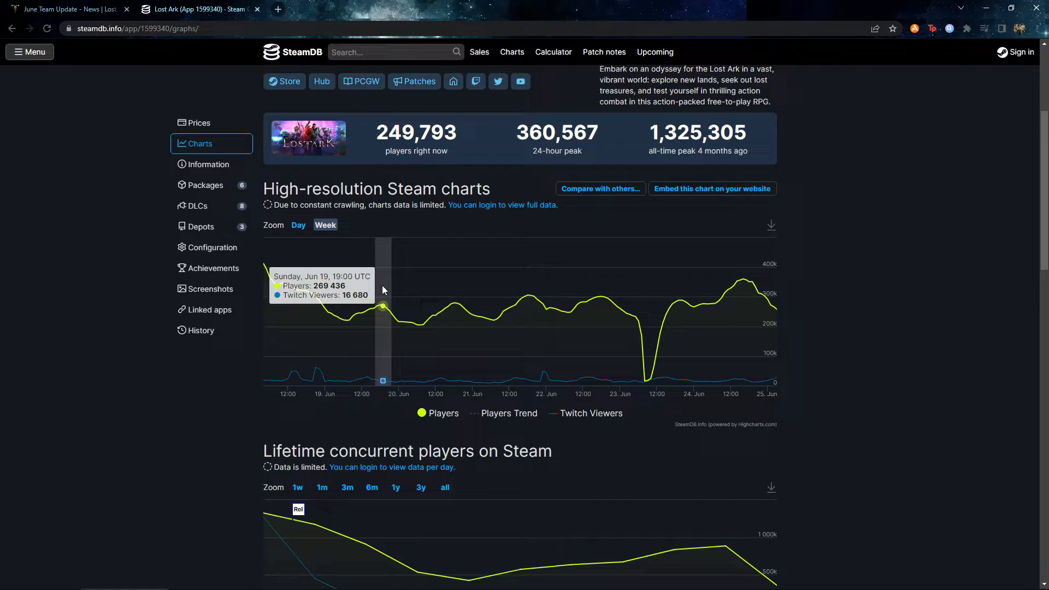
pyautogui.moveTo(463, 308)
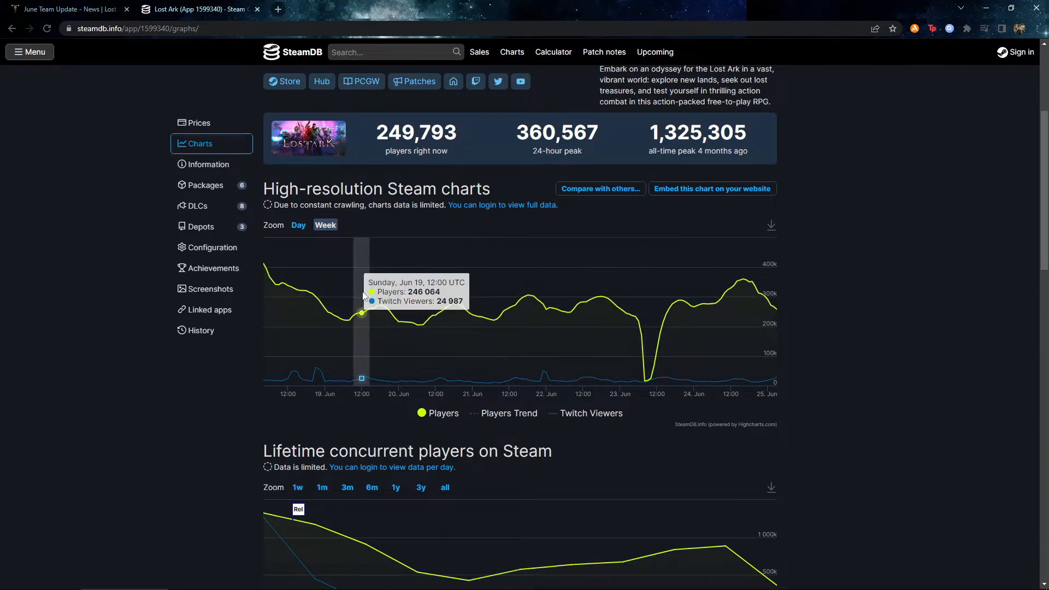
pyautogui.moveTo(570, 308)
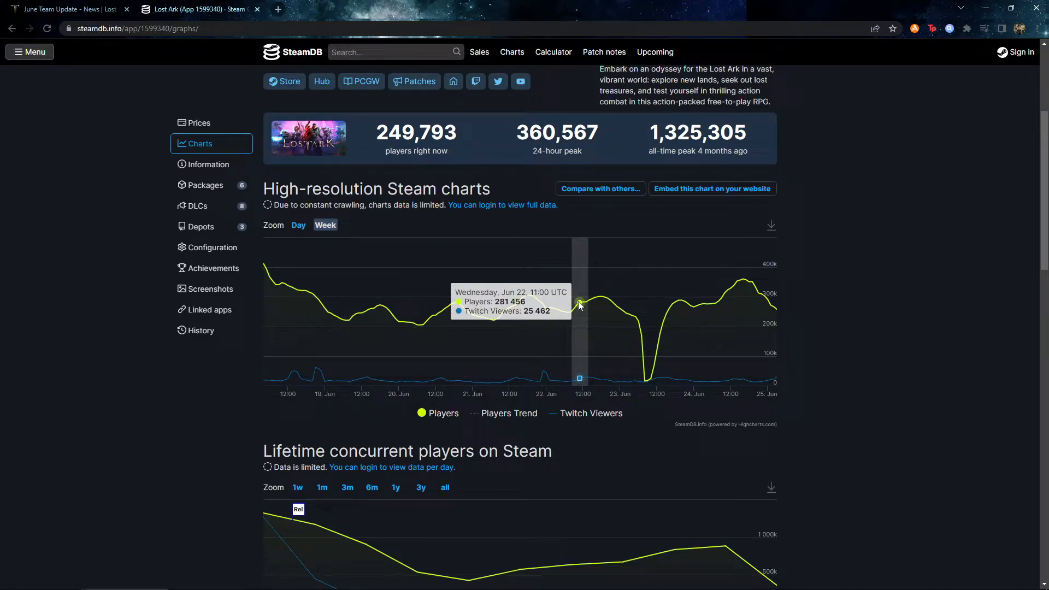
# Return to the June Team Update article and reach the sentence about removing Yoz's Jar.
pyautogui.click(67, 9)
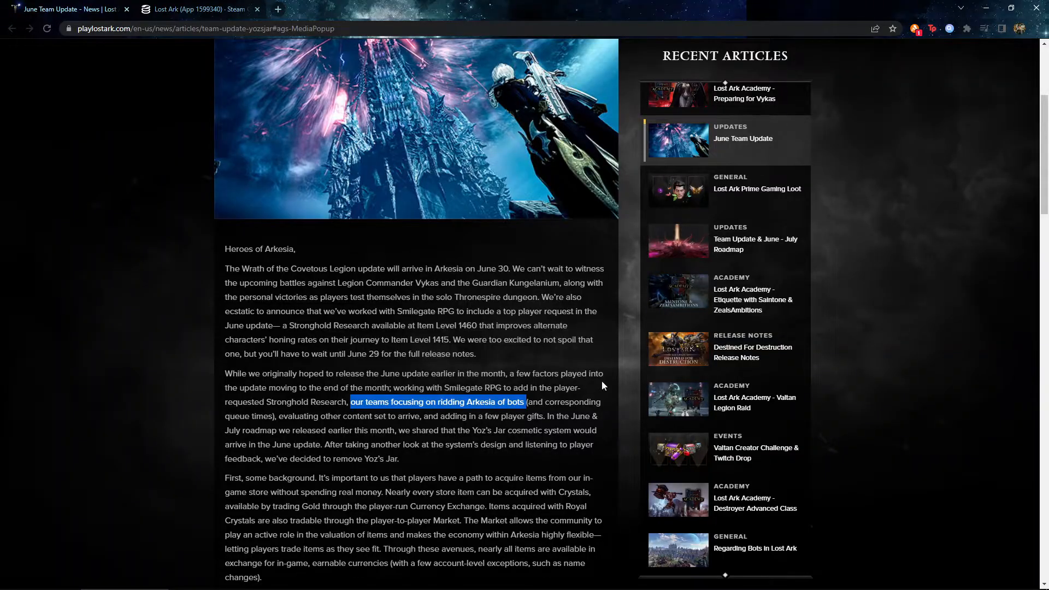
pyautogui.moveTo(618, 385)
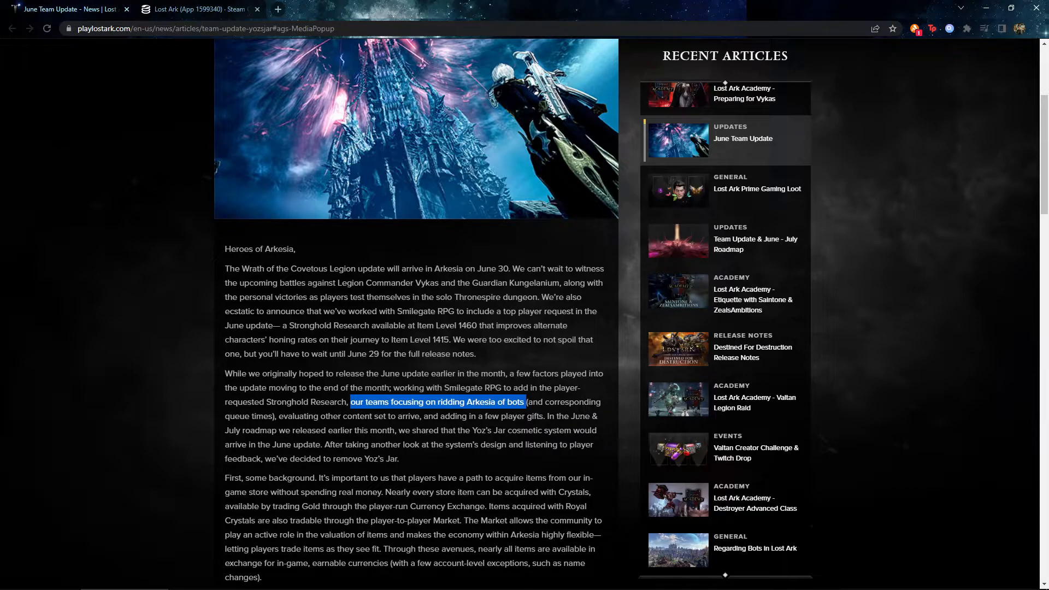
pyautogui.scroll(-3)
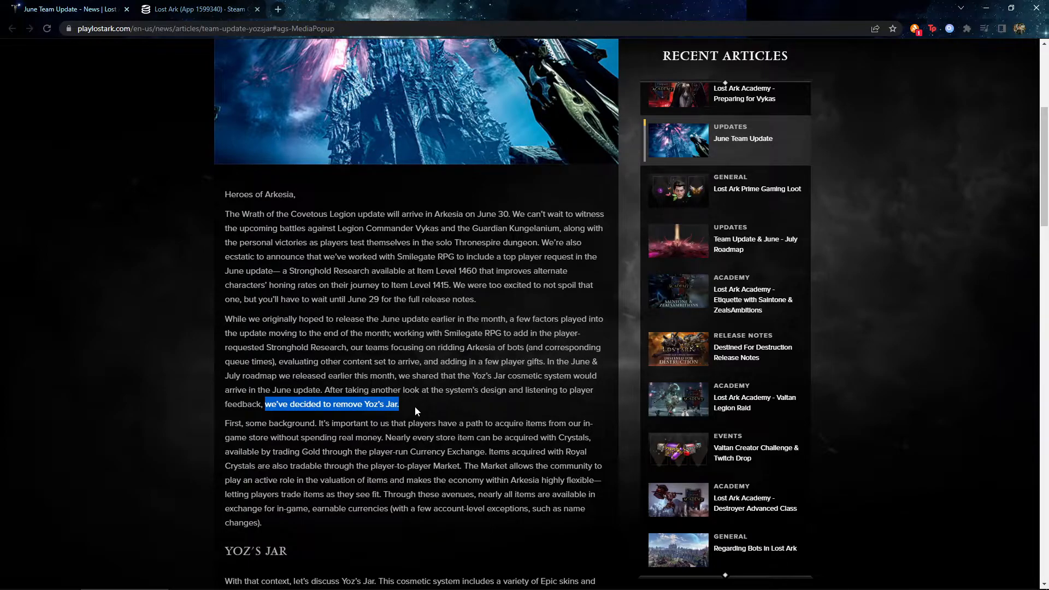
# Read through the Yoz's Jar explanation down to the Player Gifts heading.
pyautogui.scroll(-3)
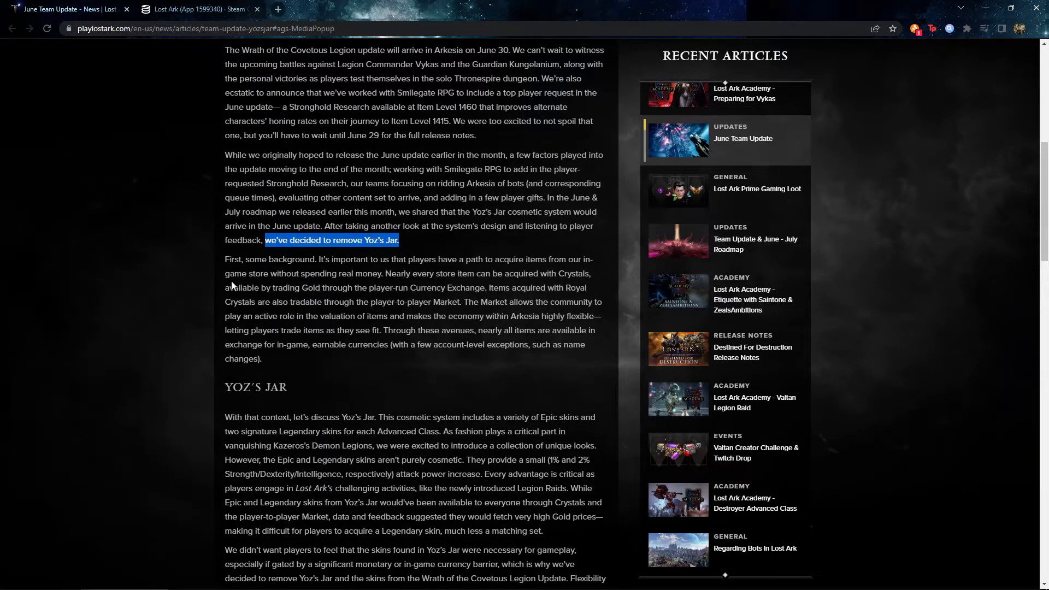
pyautogui.moveTo(300, 393)
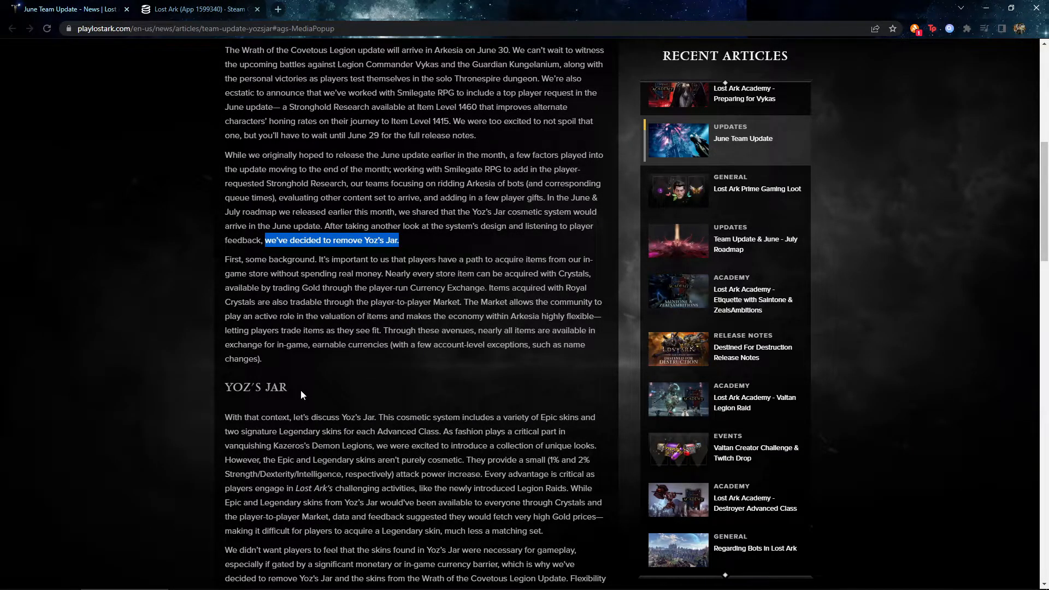
pyautogui.scroll(3)
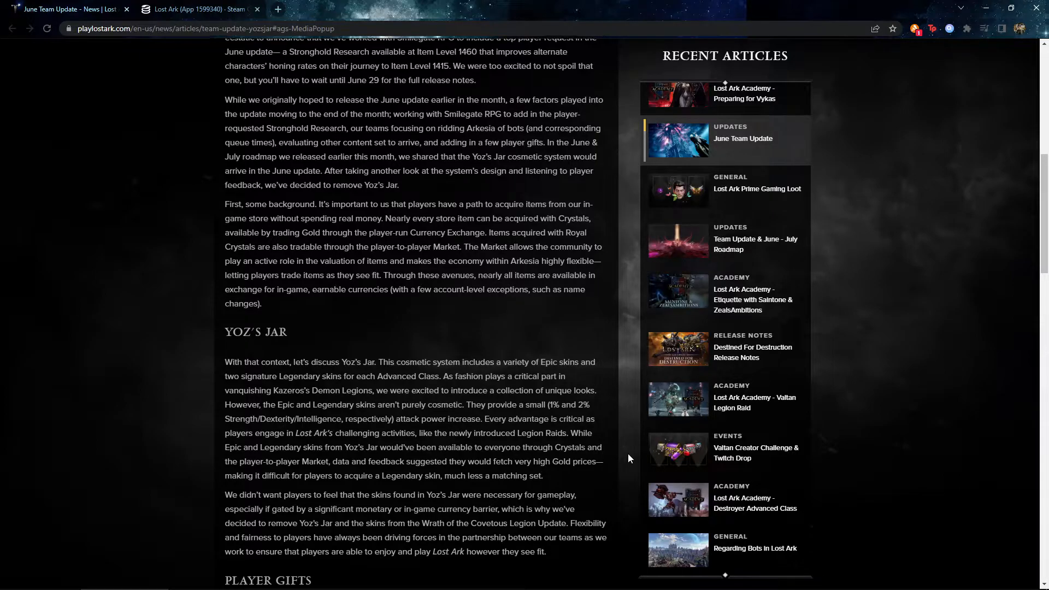
pyautogui.scroll(-3)
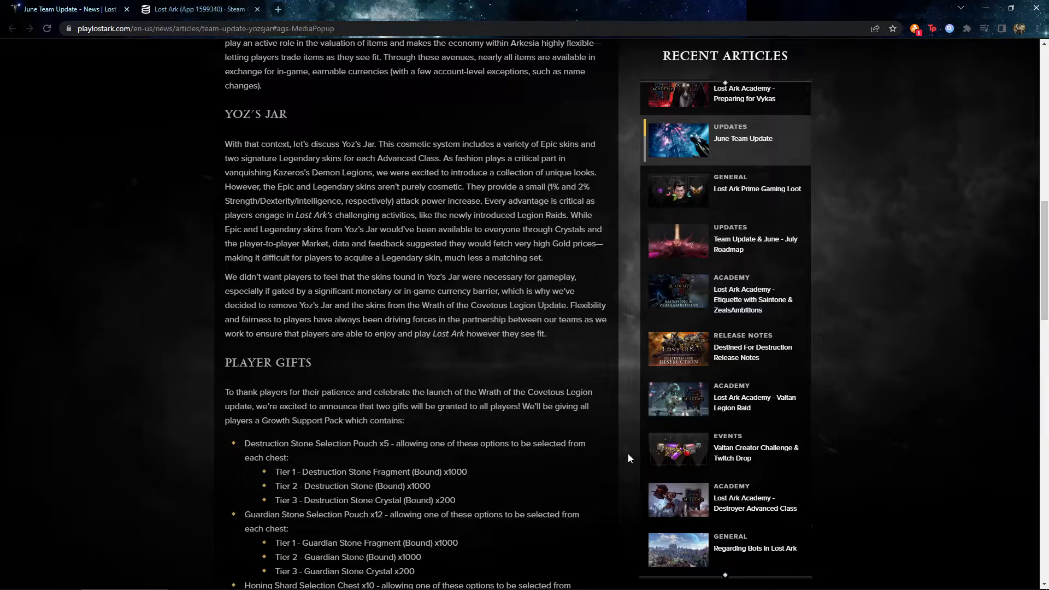
# Highlight the paragraph announcing the two player gifts, then clear the highlight.
pyautogui.scroll(-3)
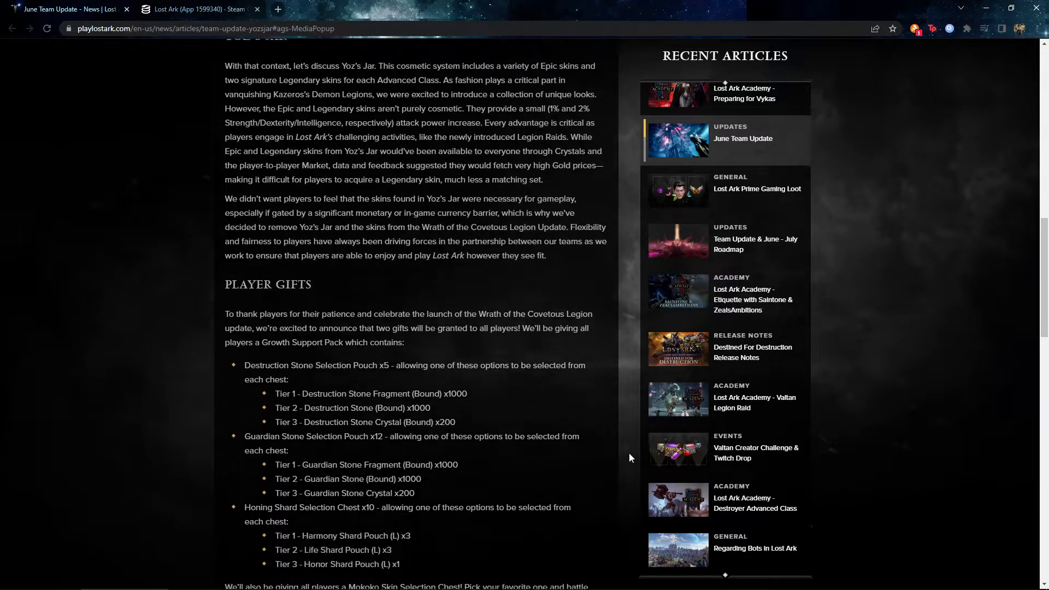
pyautogui.scroll(-3)
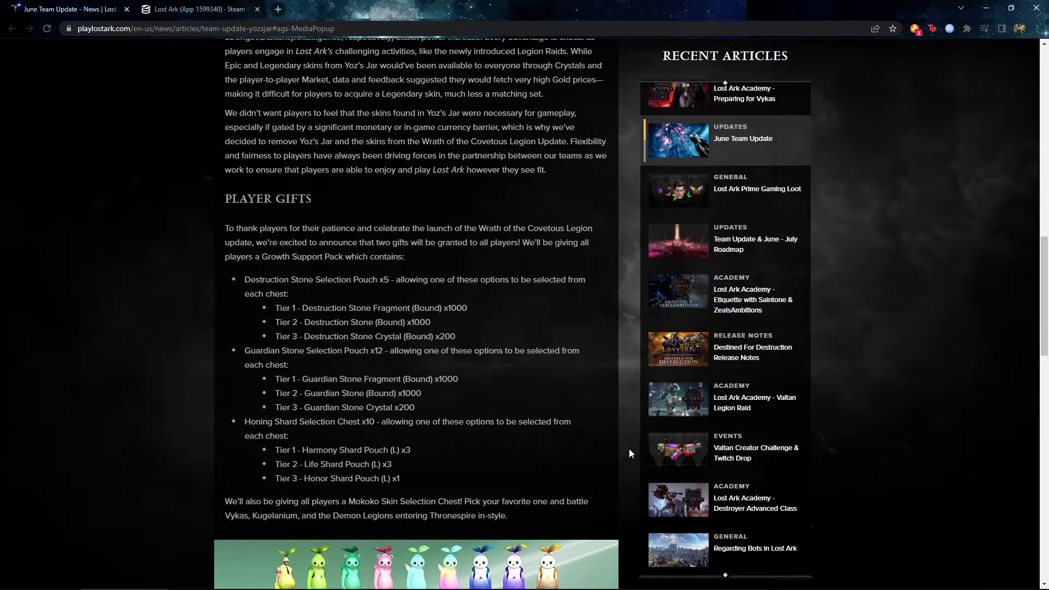
pyautogui.moveTo(484, 387)
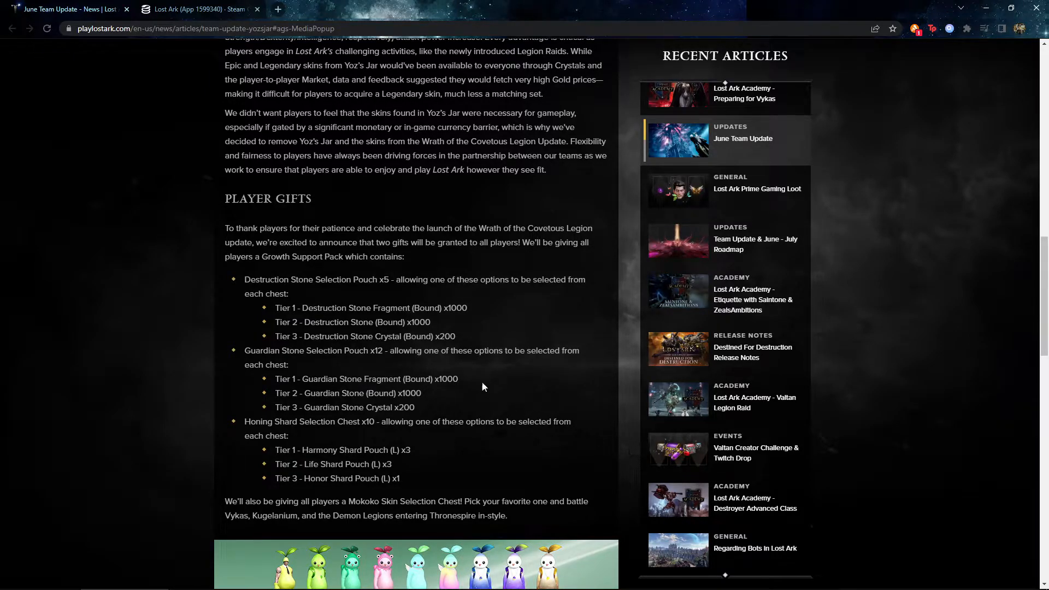
pyautogui.moveTo(225, 227); pyautogui.dragTo(404, 256)
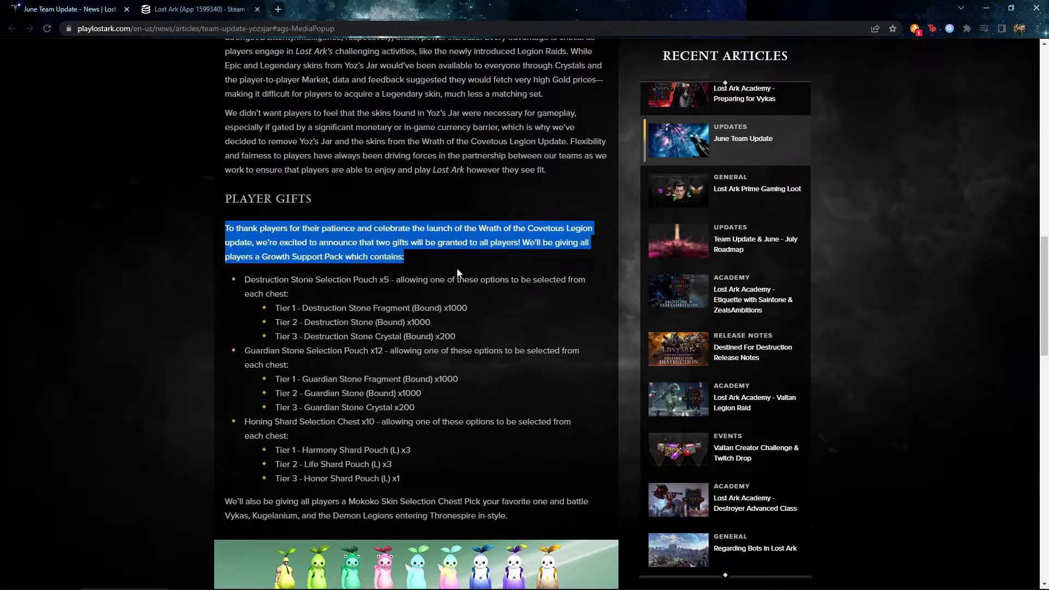
pyautogui.moveTo(425, 263)
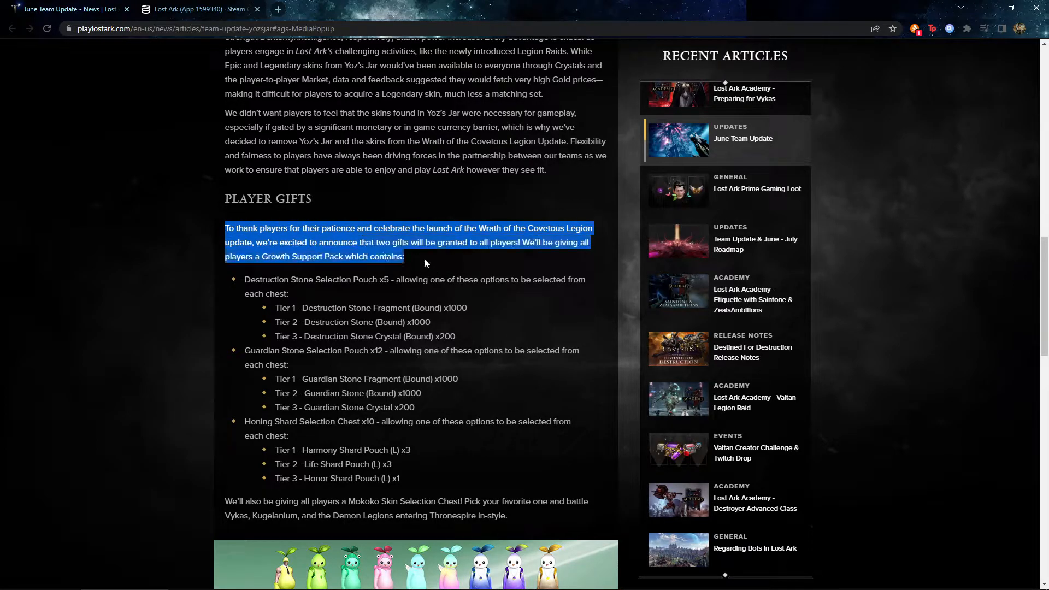
pyautogui.click(234, 239)
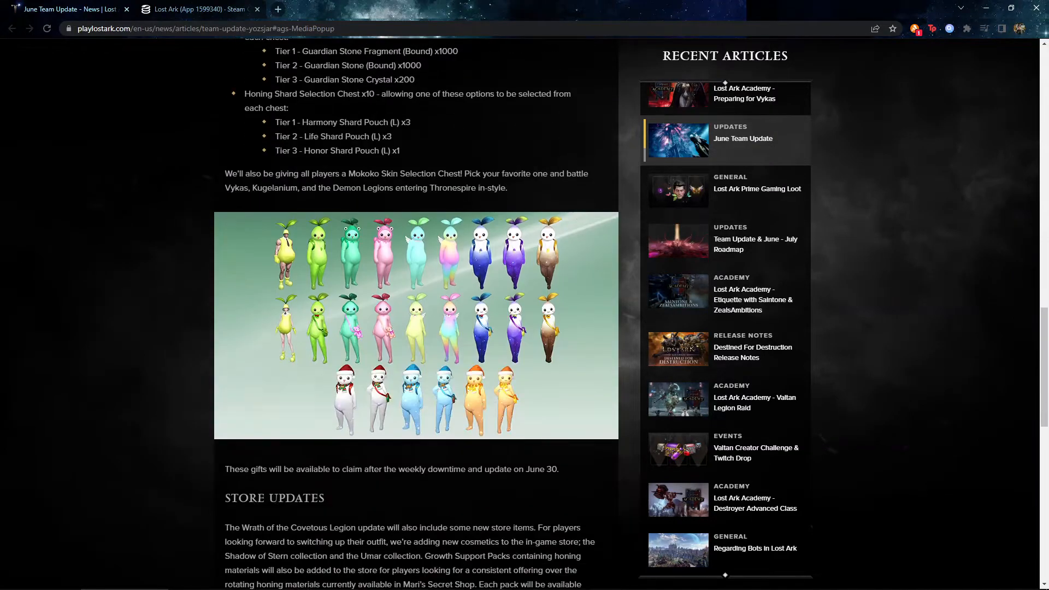
# View the Mokoko skin lineup image full-size, close it, and continue to the Store Updates paragraph.
pyautogui.click(415, 325)
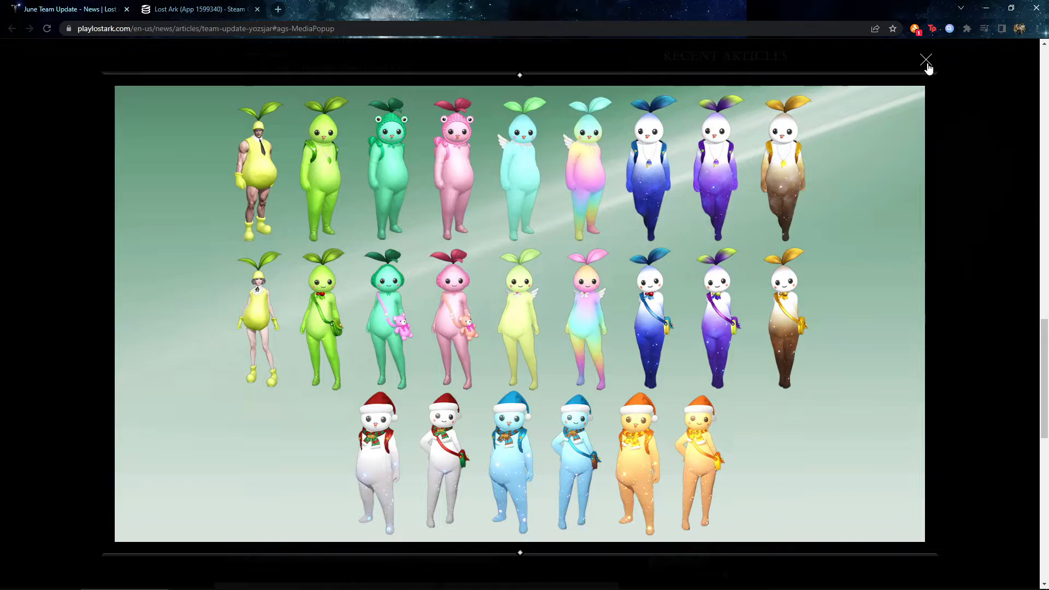
pyautogui.click(926, 59)
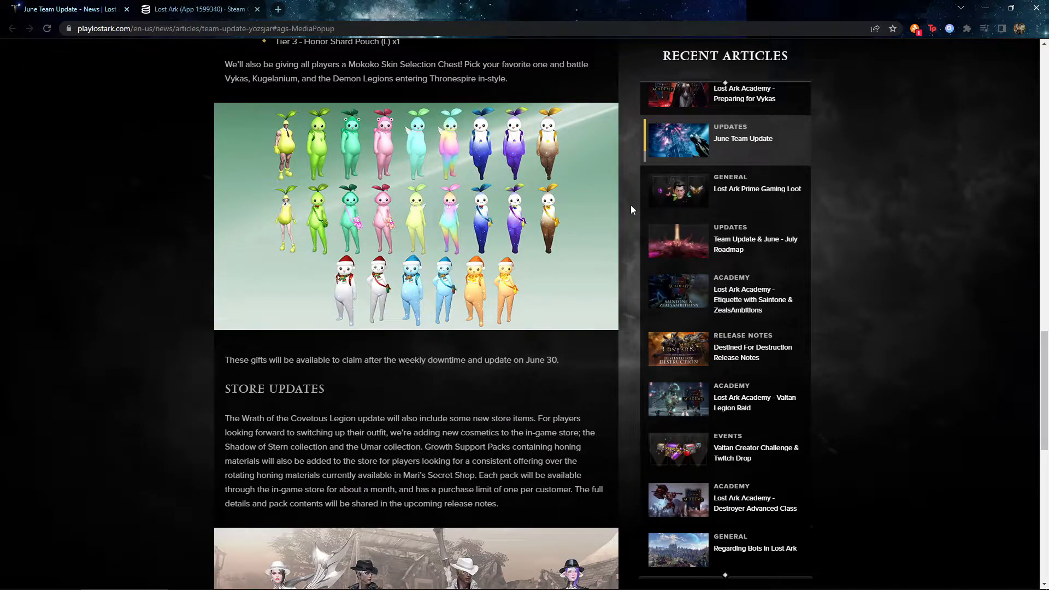
pyautogui.scroll(-3)
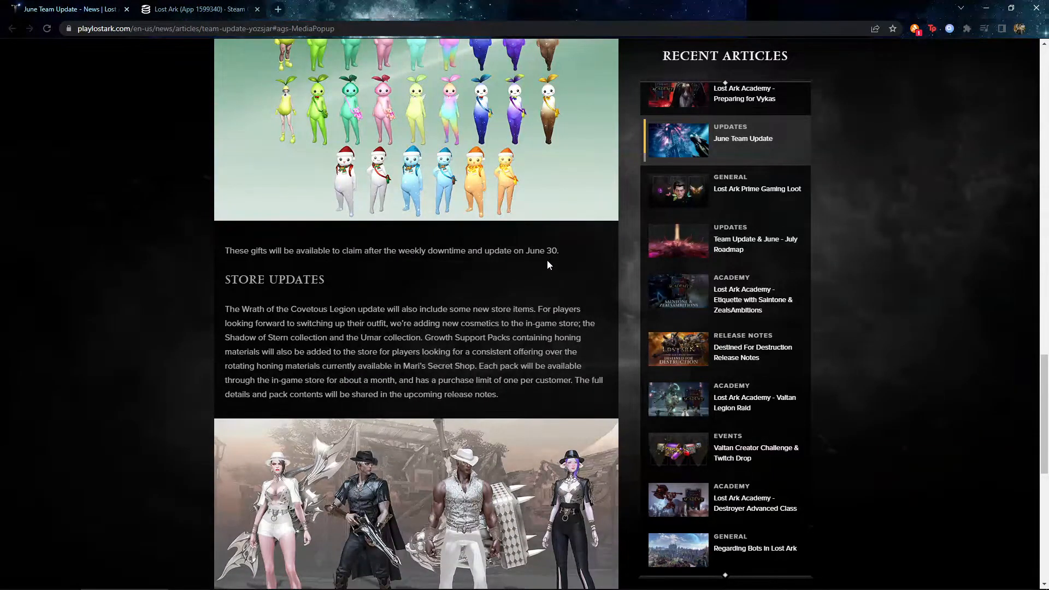
pyautogui.moveTo(341, 250); pyautogui.dragTo(427, 250)
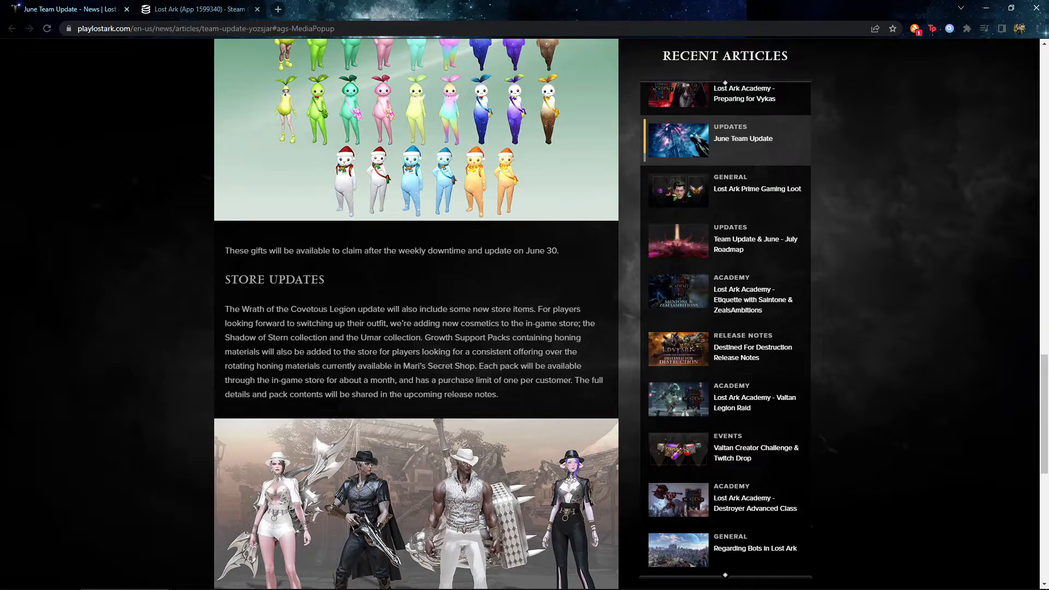
# View the four-character store outfit image enlarged, then close the lightbox.
pyautogui.scroll(-3)
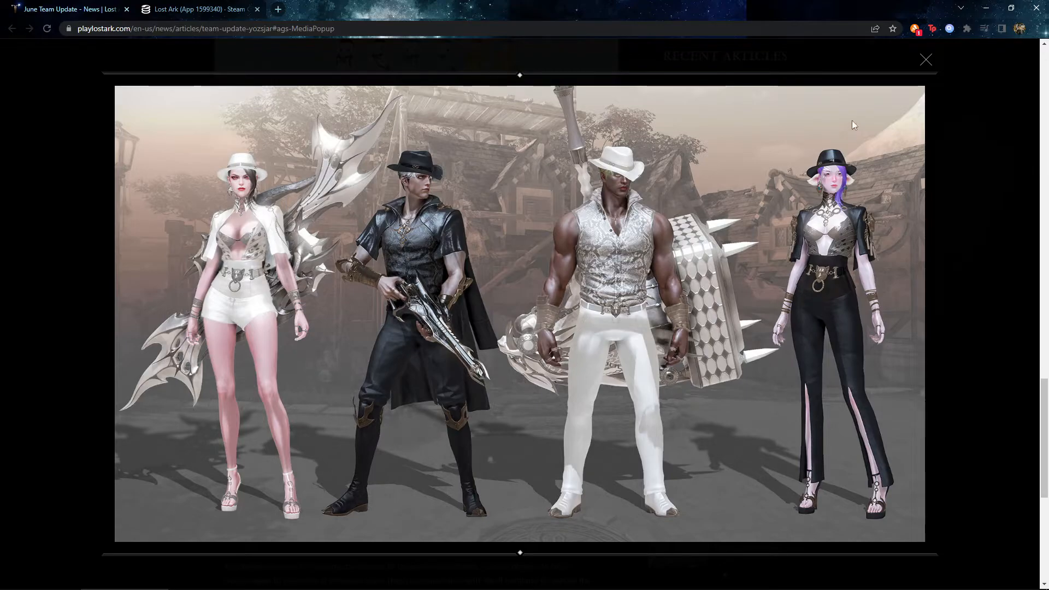
pyautogui.click(925, 59)
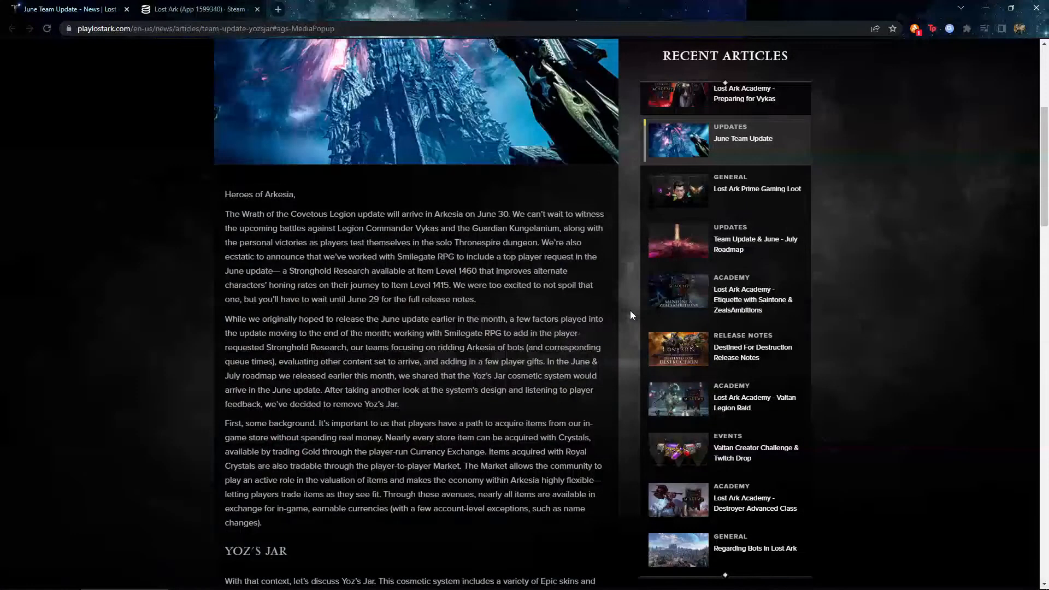